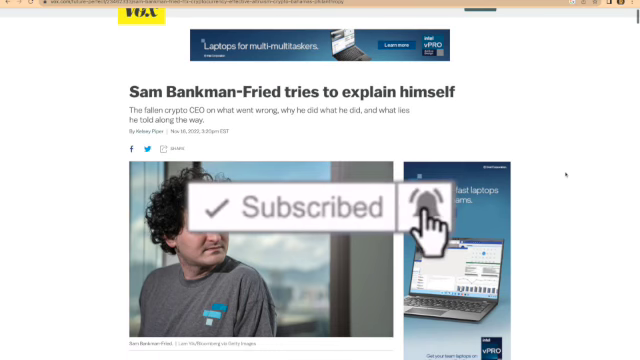
scroll("down", 3)
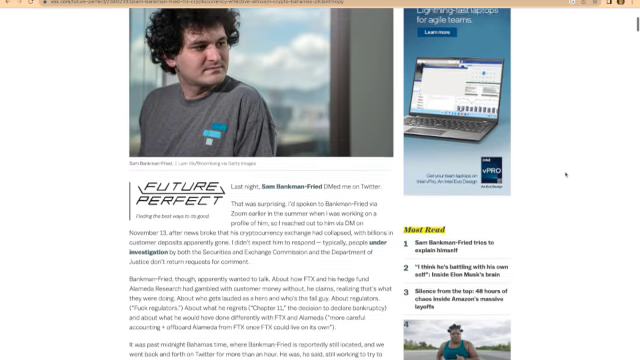
scroll("up", 3)
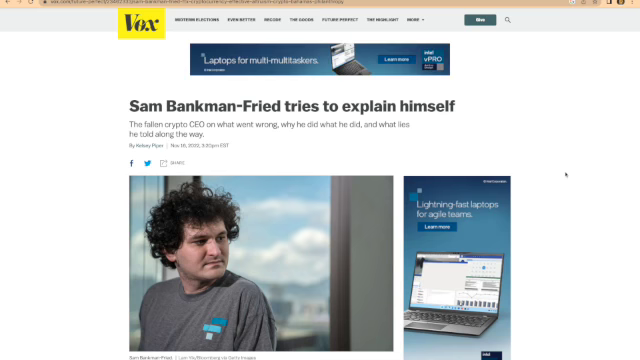
scroll("down", 3)
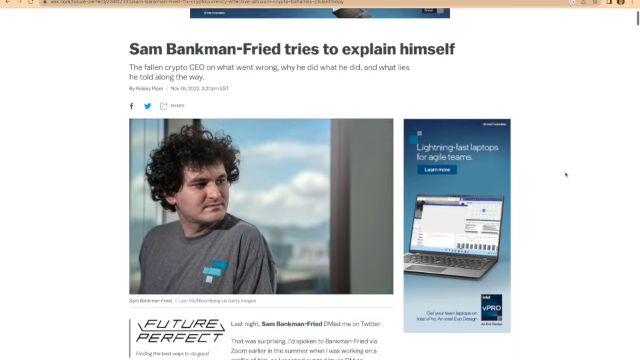
scroll("down", 3)
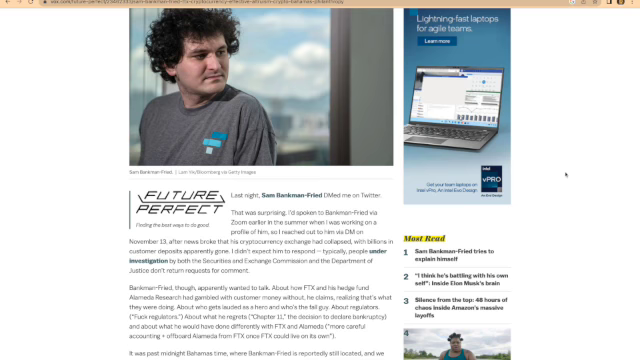
scroll("up", 3)
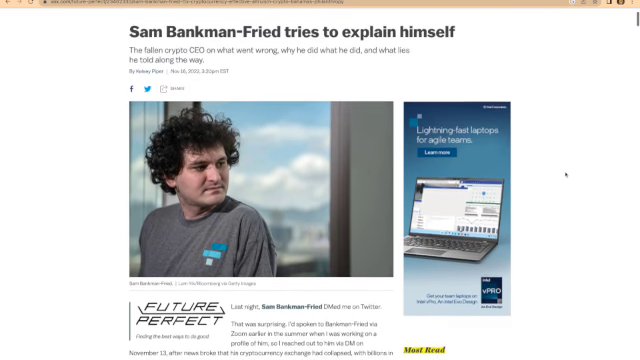
scroll("down", 3)
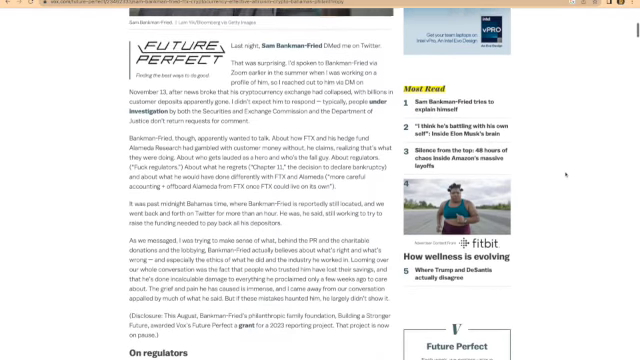
scroll("down", 3)
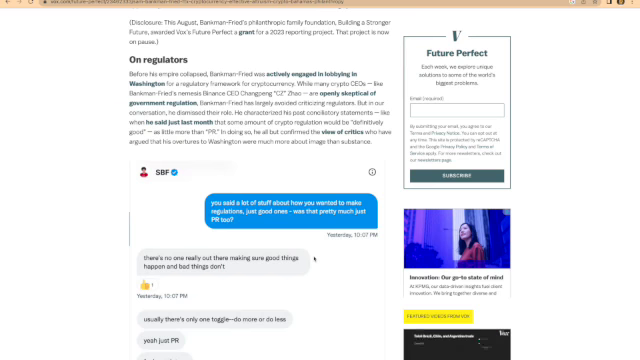
scroll("down", 3)
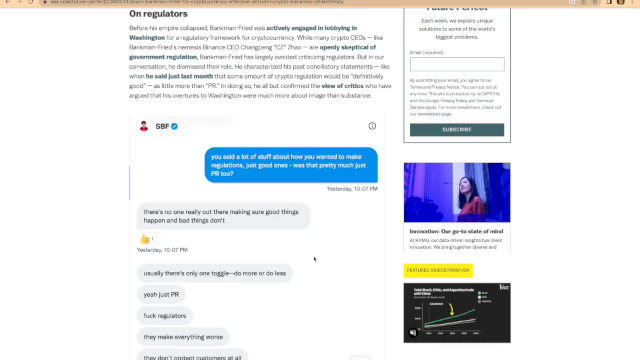
scroll("down", 3)
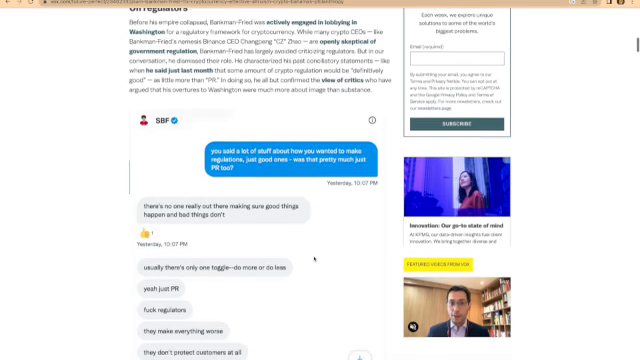
scroll("down", 3)
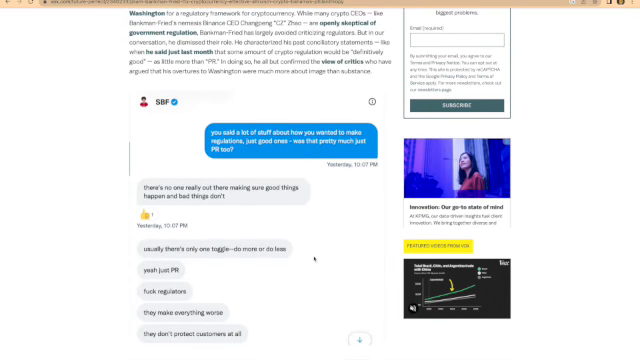
scroll("down", 3)
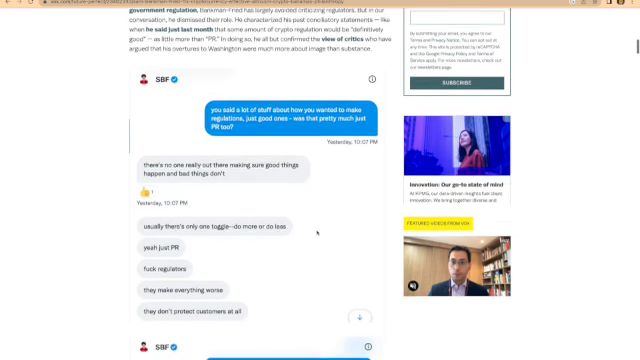
scroll("down", 3)
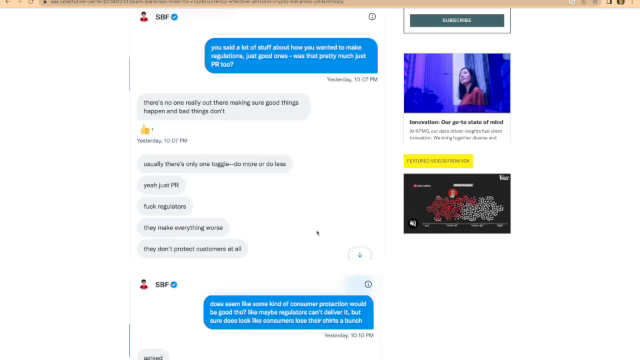
scroll("down", 3)
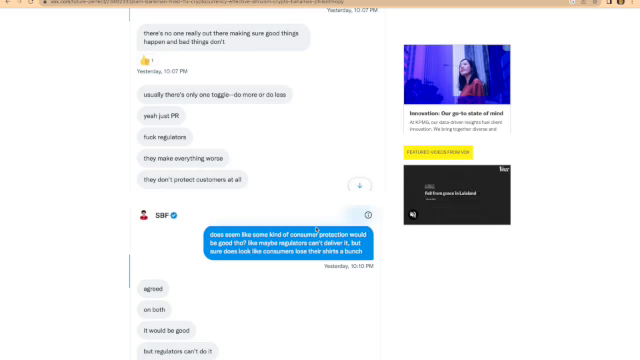
scroll("down", 3)
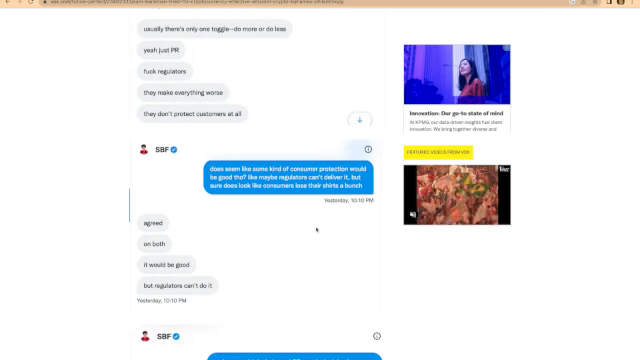
scroll("down", 3)
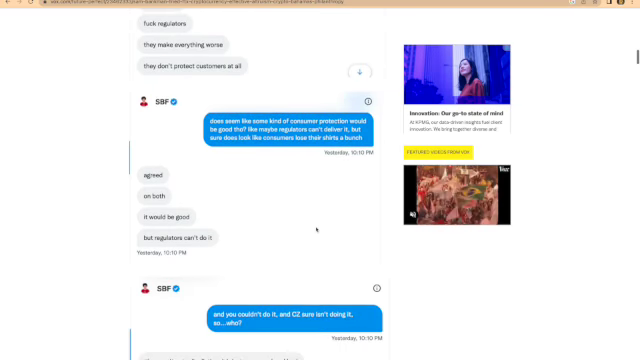
scroll("down", 3)
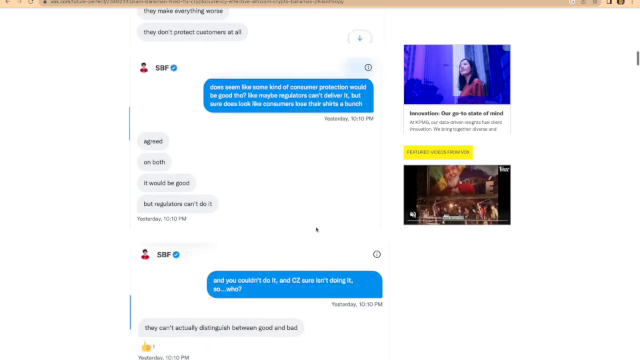
scroll("down", 3)
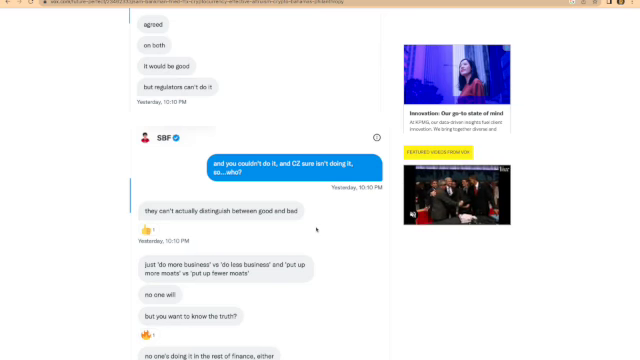
scroll("down", 3)
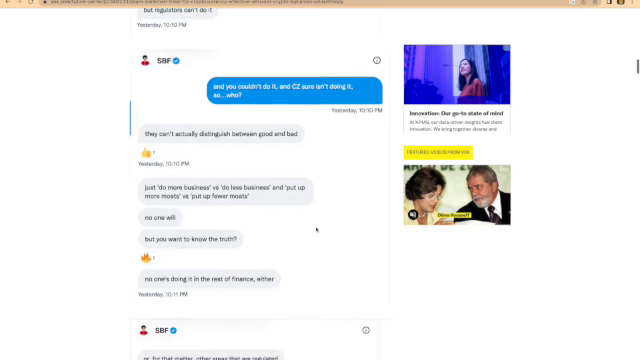
scroll("down", 3)
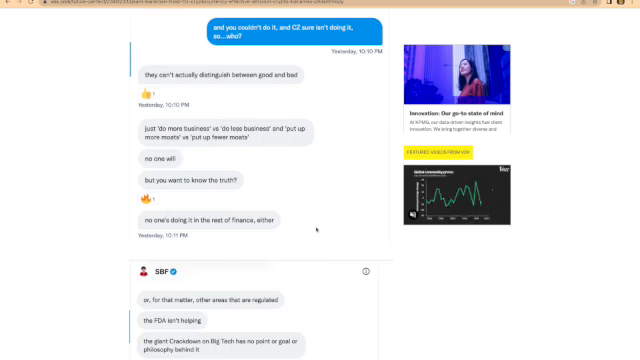
scroll("down", 3)
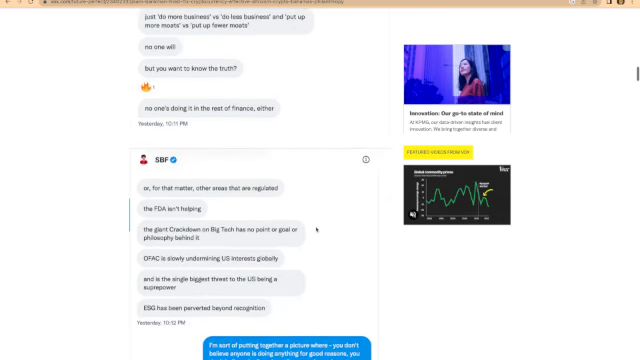
scroll("down", 3)
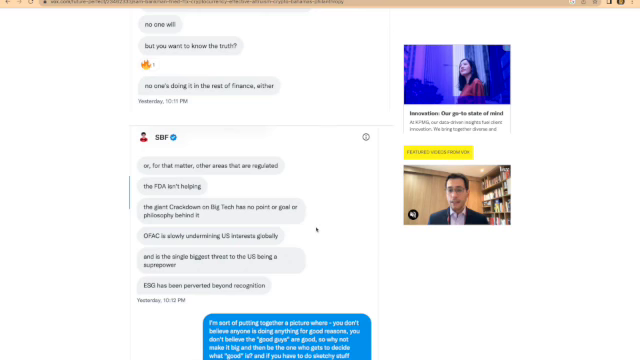
scroll("down", 3)
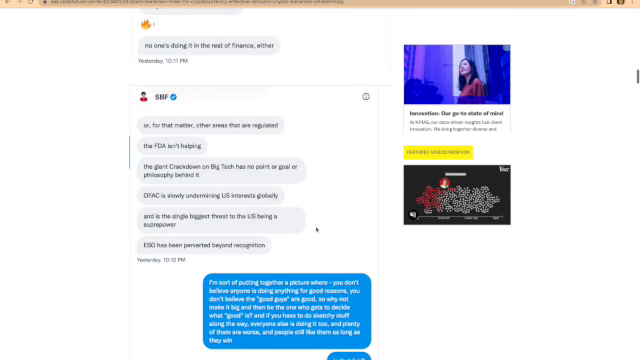
scroll("down", 3)
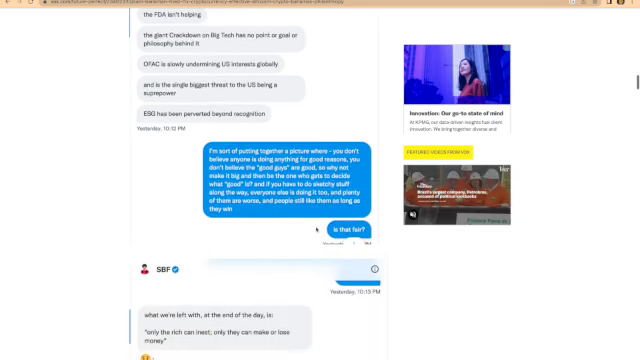
scroll("down", 3)
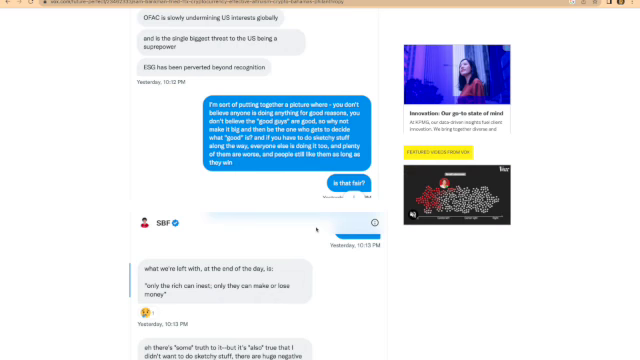
scroll("down", 3)
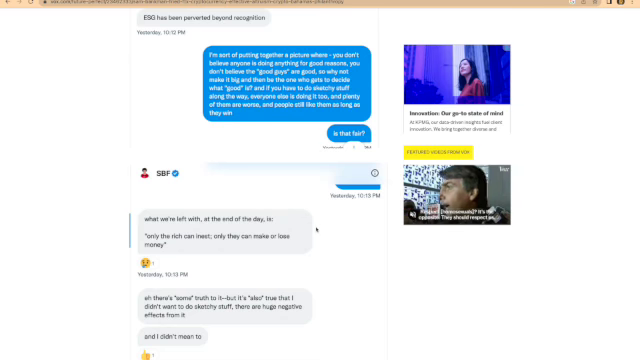
scroll("down", 3)
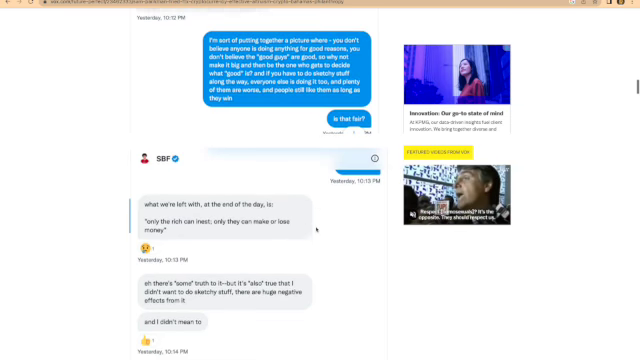
scroll("down", 3)
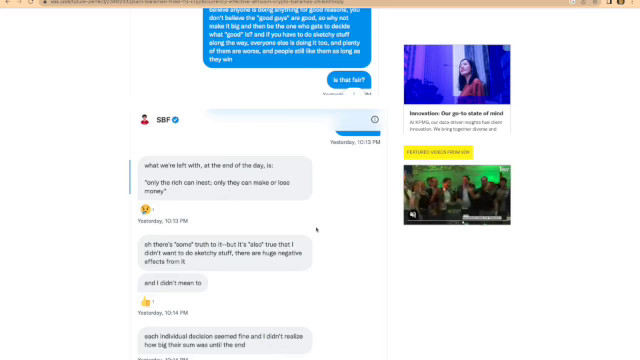
scroll("down", 3)
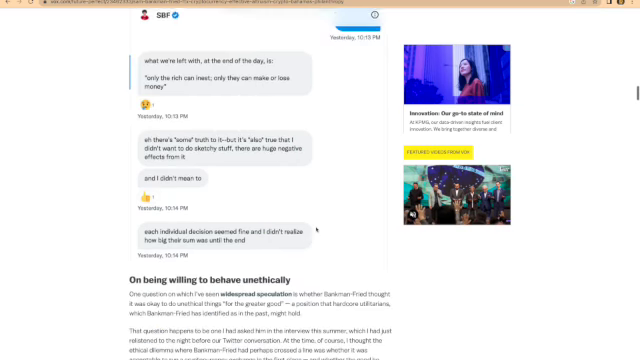
scroll("down", 3)
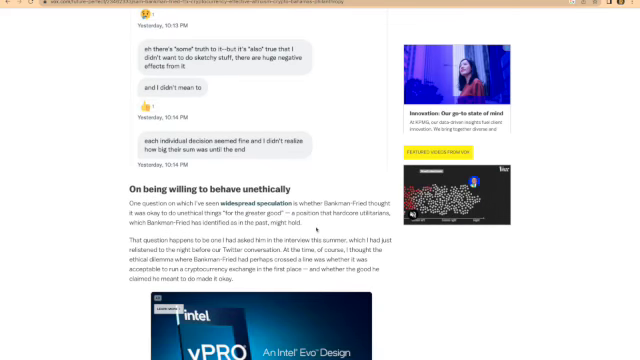
scroll("down", 3)
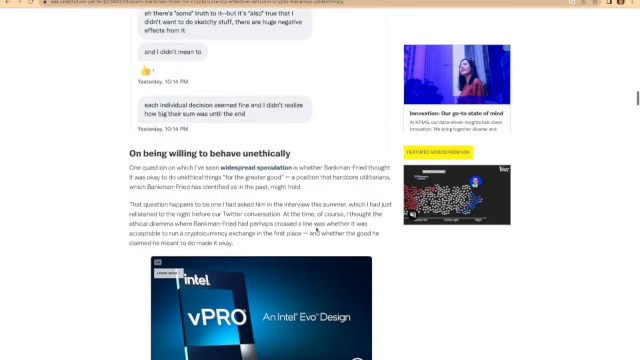
scroll("down", 3)
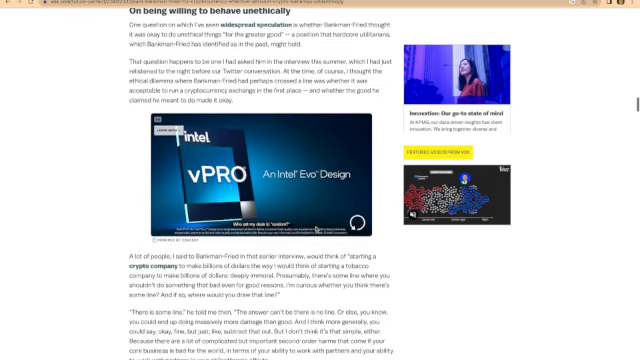
scroll("down", 3)
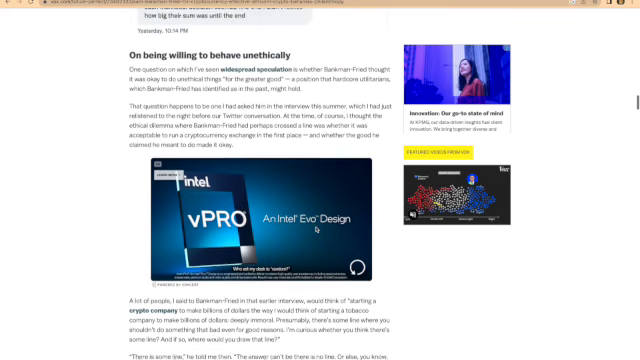
scroll("down", 3)
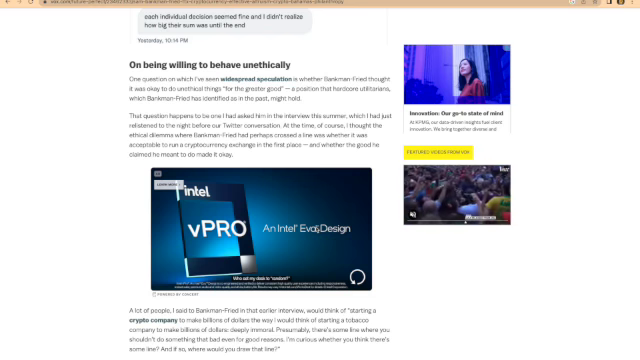
scroll("down", 3)
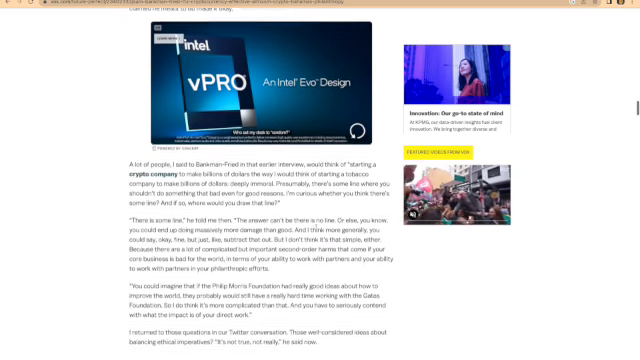
scroll("down", 3)
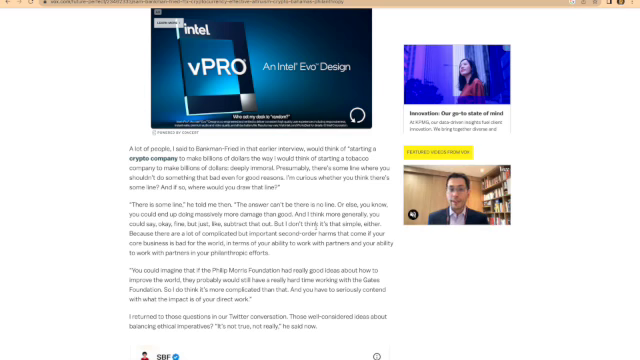
scroll("down", 3)
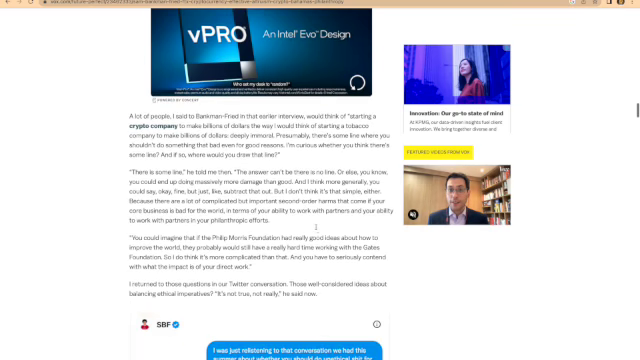
scroll("down", 3)
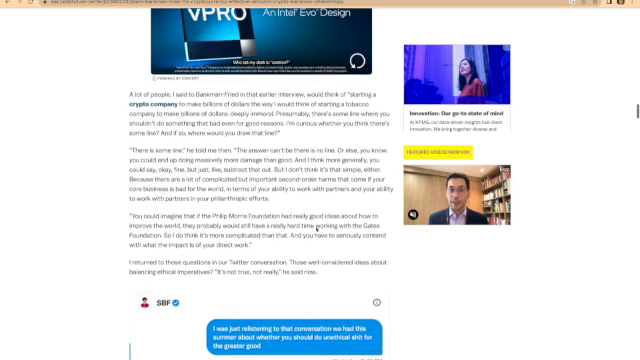
scroll("down", 3)
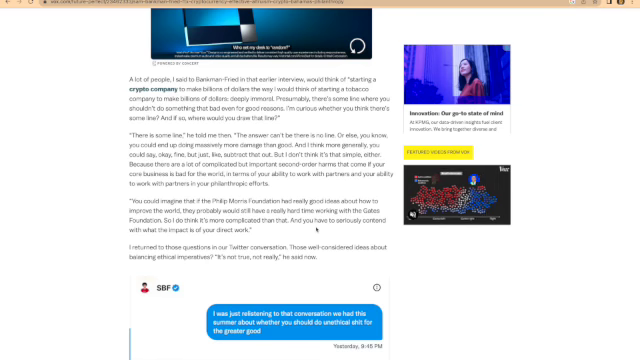
scroll("down", 3)
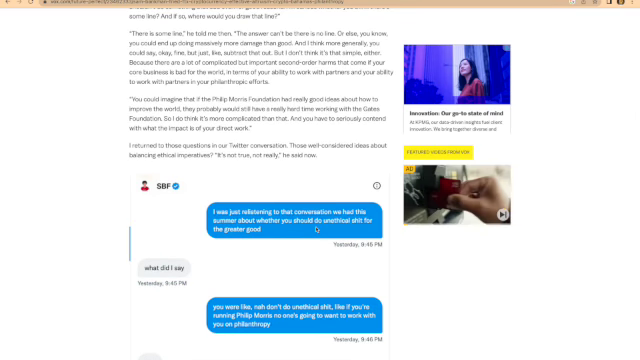
scroll("down", 3)
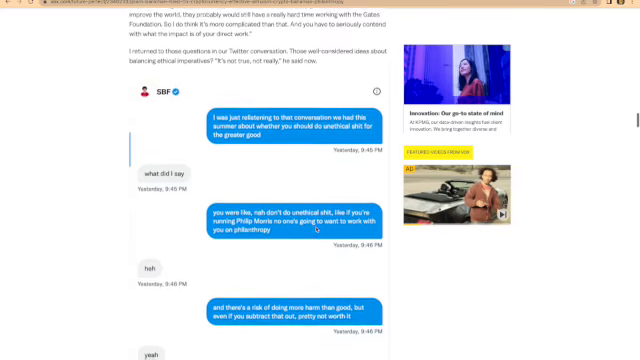
scroll("down", 3)
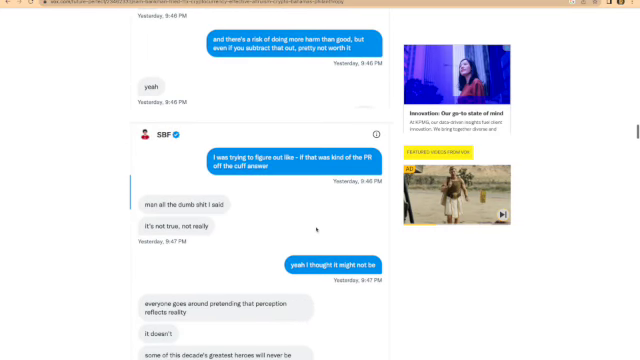
scroll("down", 3)
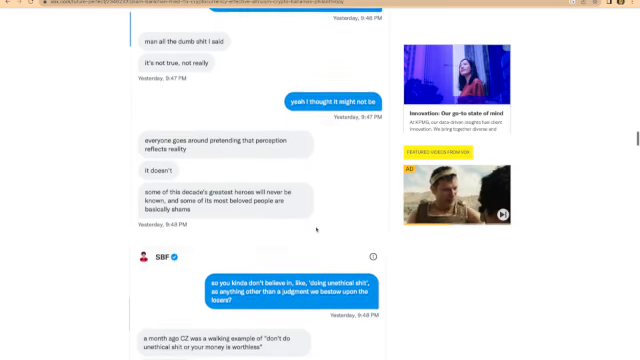
scroll("down", 3)
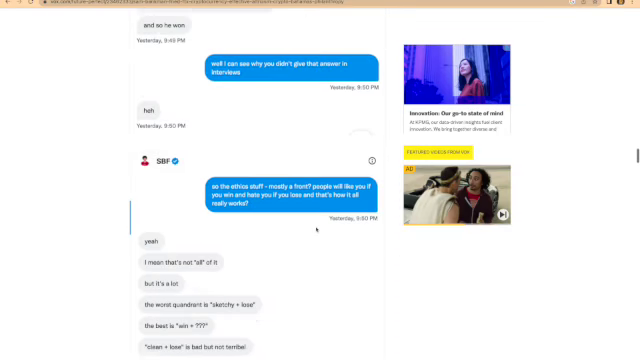
scroll("down", 3)
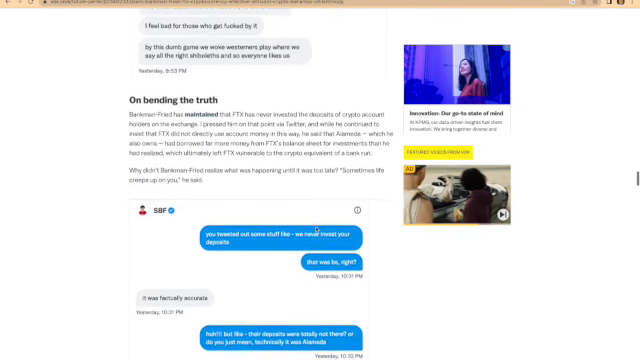
scroll("down", 3)
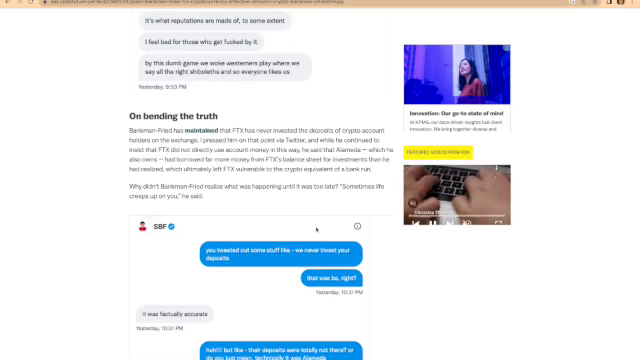
scroll("down", 3)
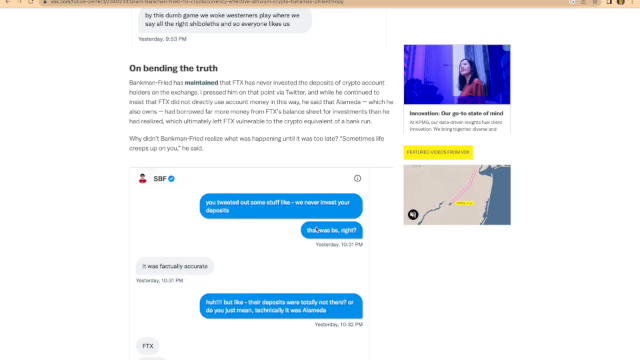
scroll("down", 3)
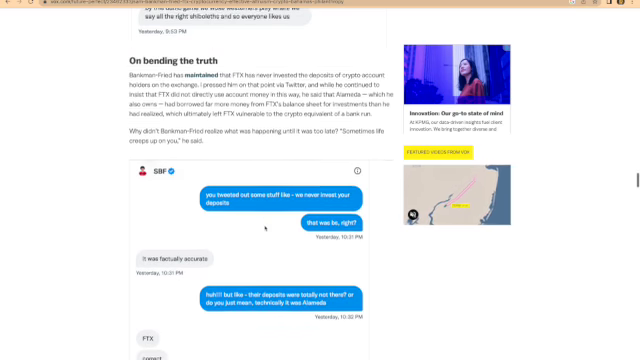
scroll("down", 3)
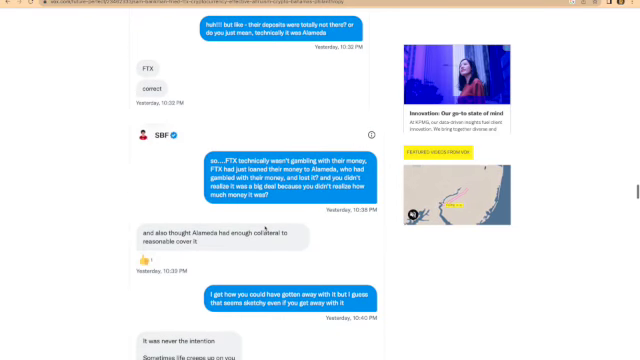
scroll("down", 3)
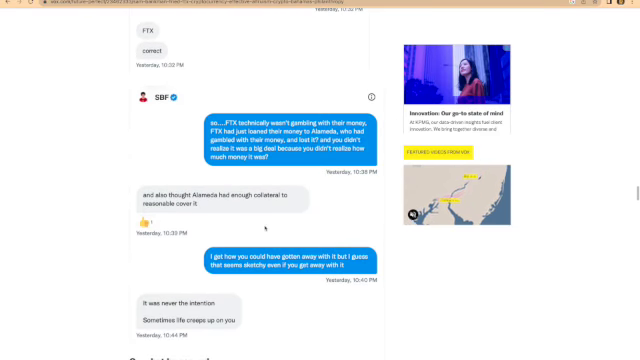
scroll("down", 3)
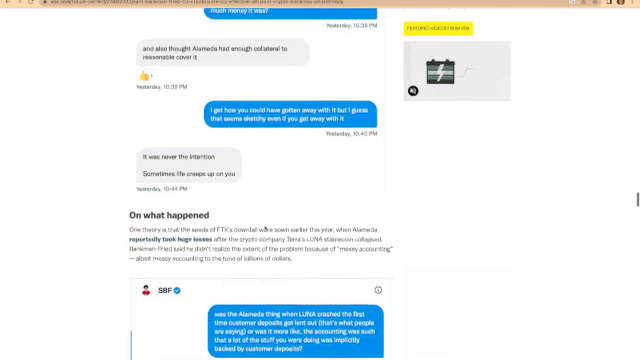
scroll("down", 3)
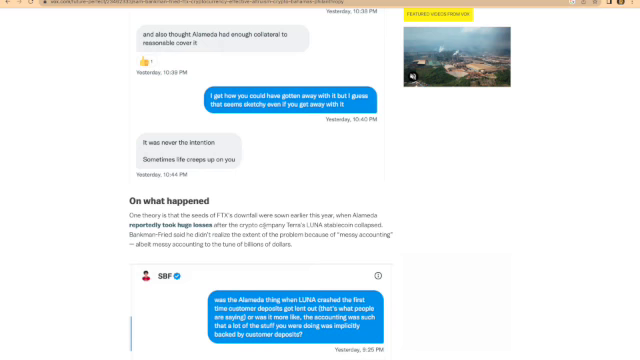
scroll("down", 3)
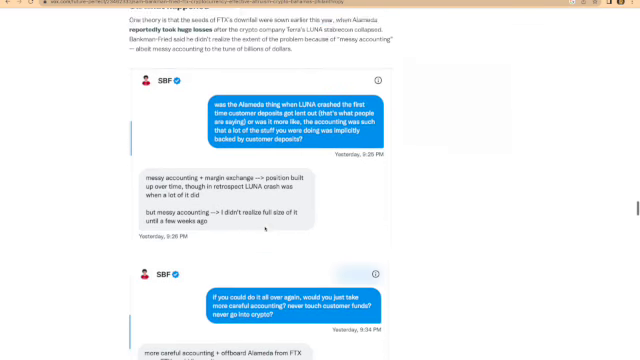
scroll("down", 3)
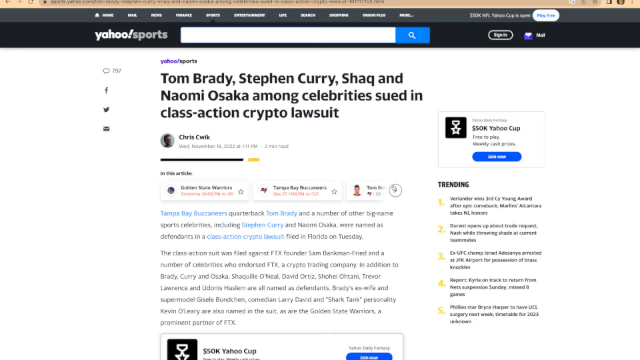
scroll("down", 3)
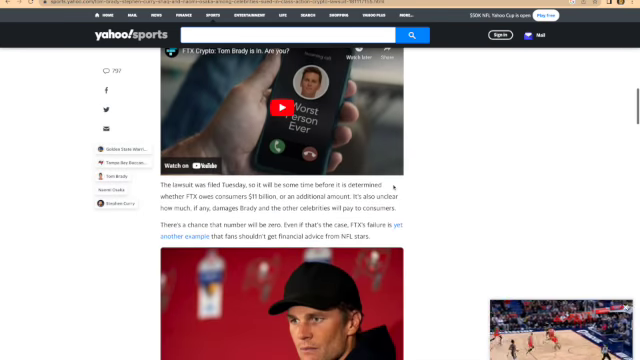
scroll("down", 3)
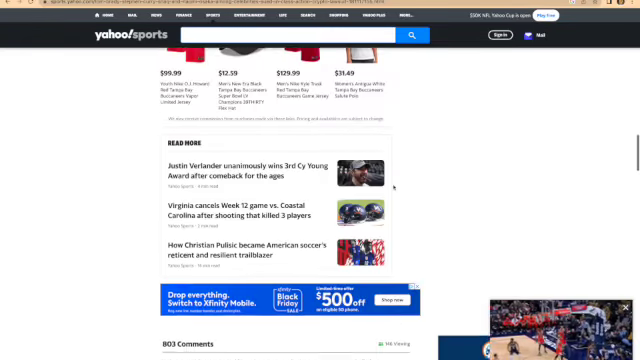
scroll("down", 3)
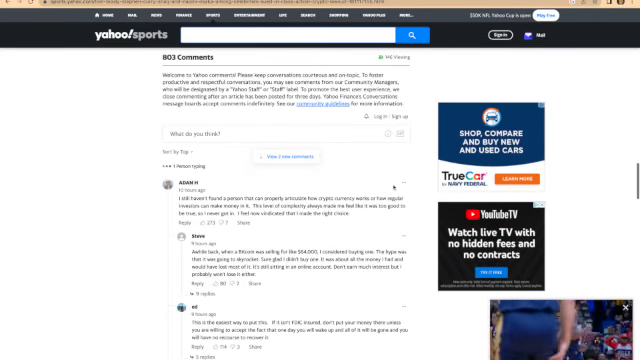
scroll("down", 3)
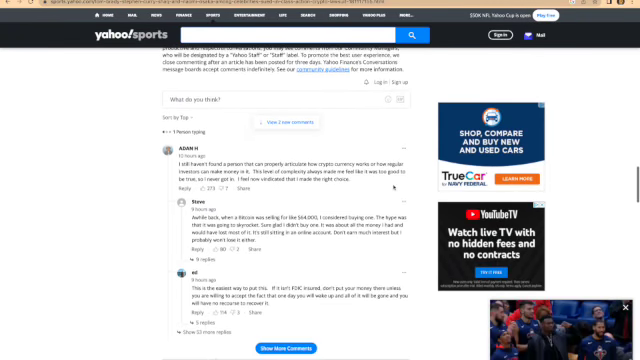